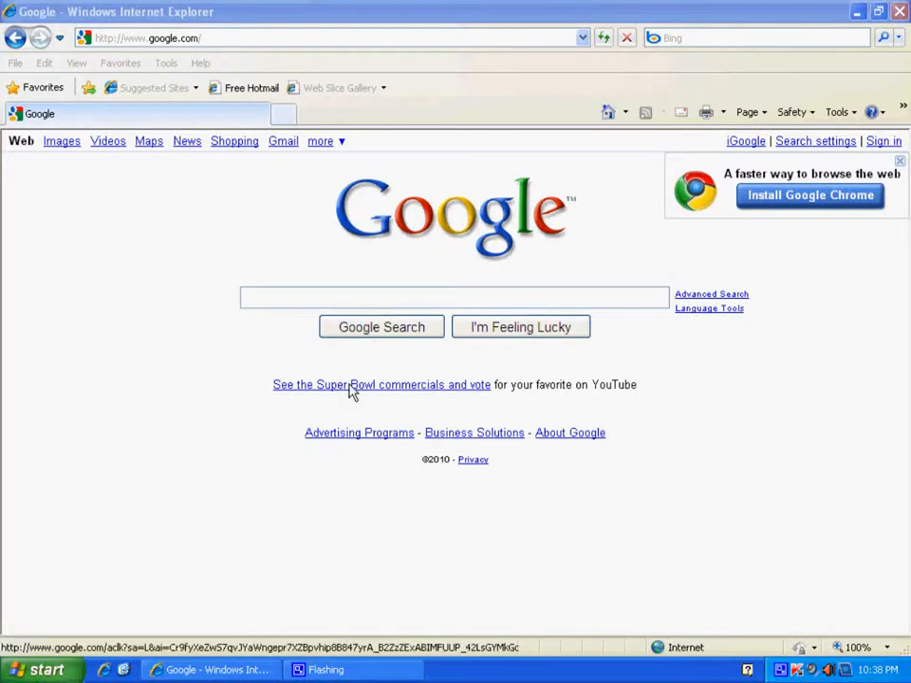
Navigate from the Google homepage to adobe.com via the address bar.
click(284, 38)
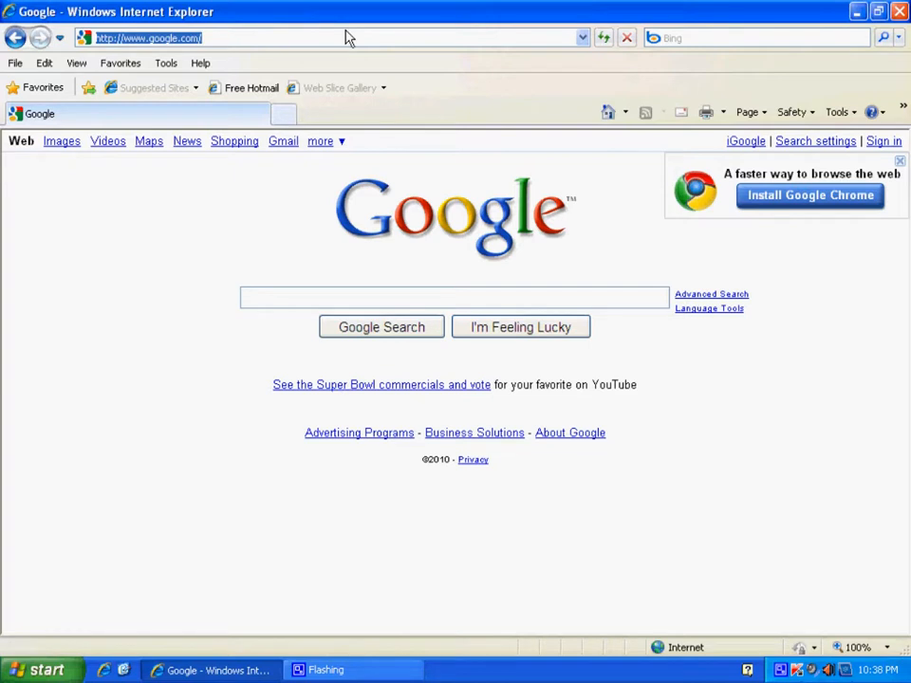
text(adobe)
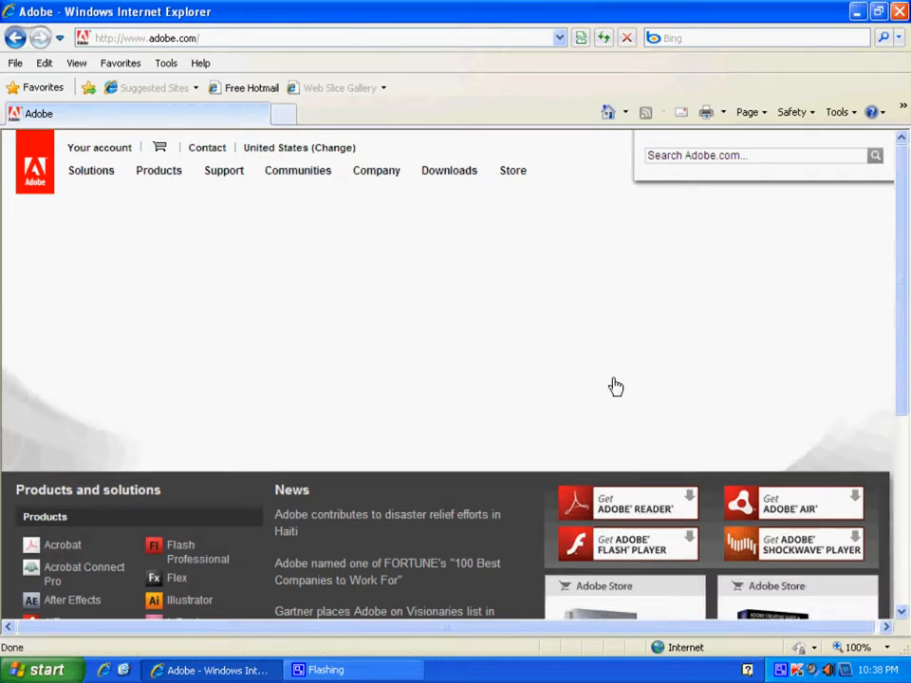
mouse_move(615, 406)
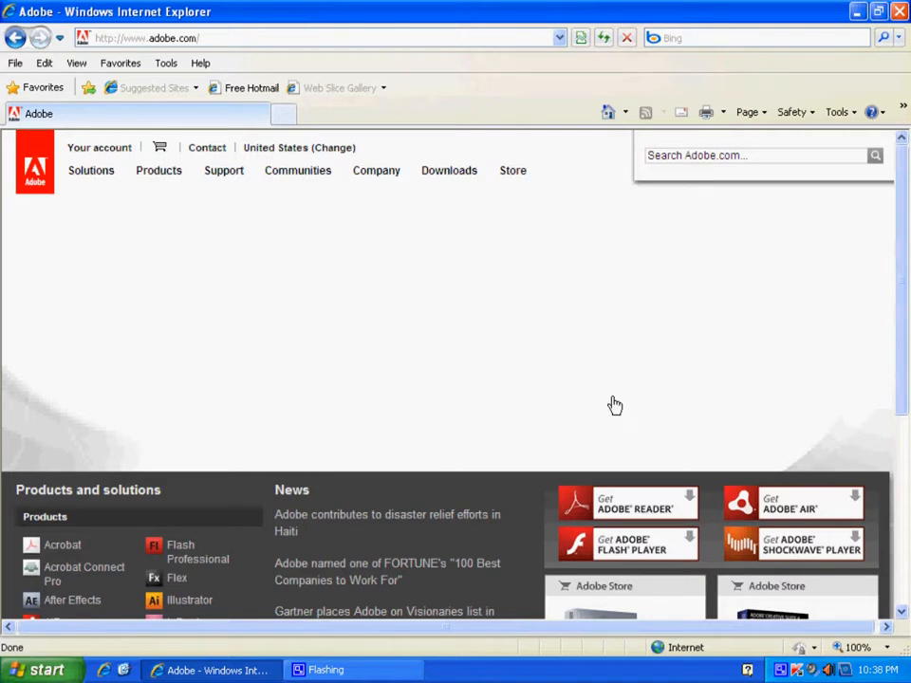
scroll(down, 3)
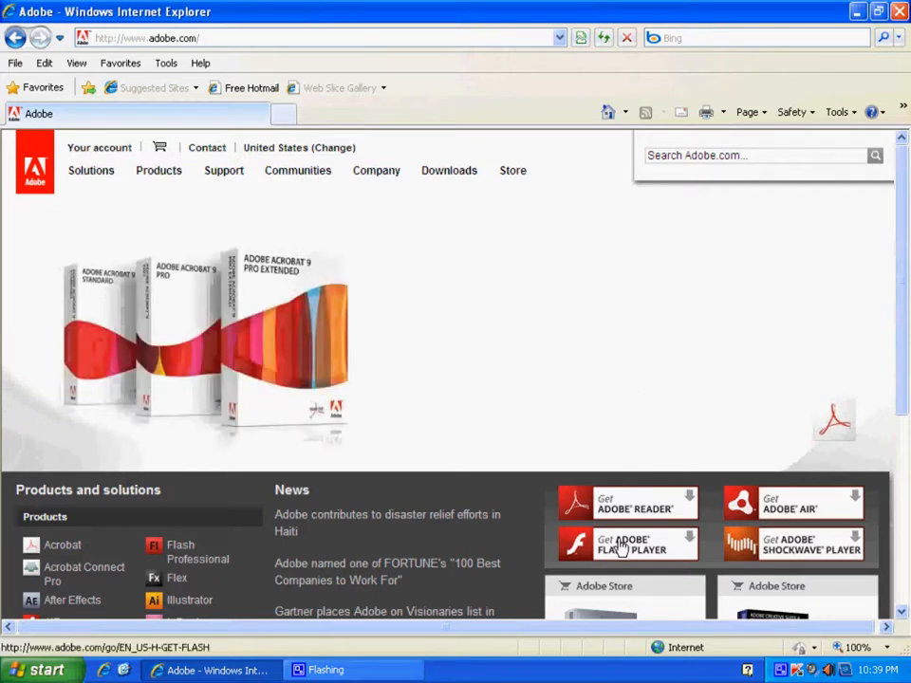
Go to the Adobe Flash Player download page from the 'Get Adobe Flash Player' link.
click(622, 546)
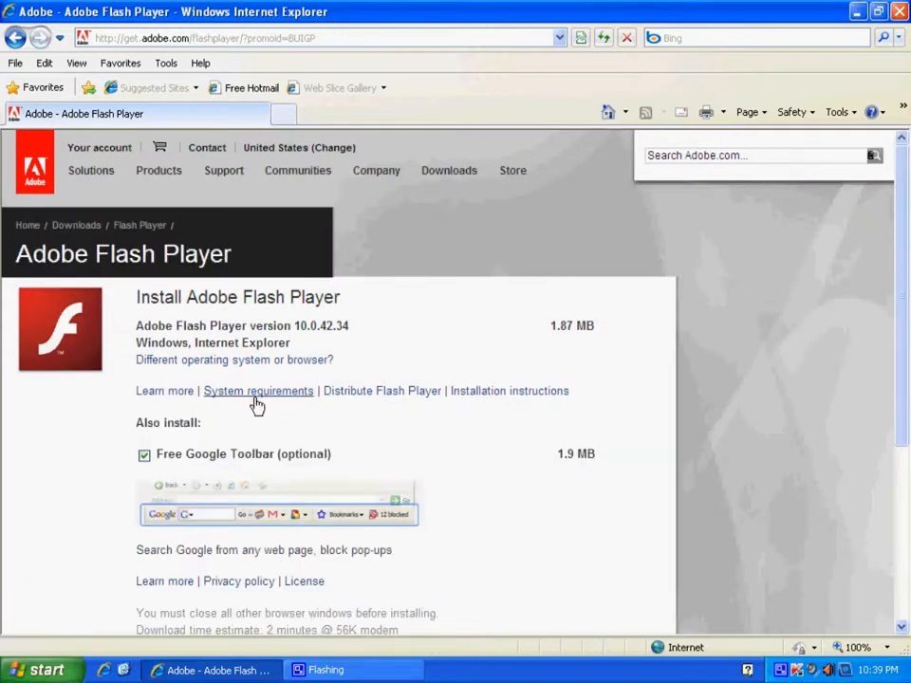
click(144, 455)
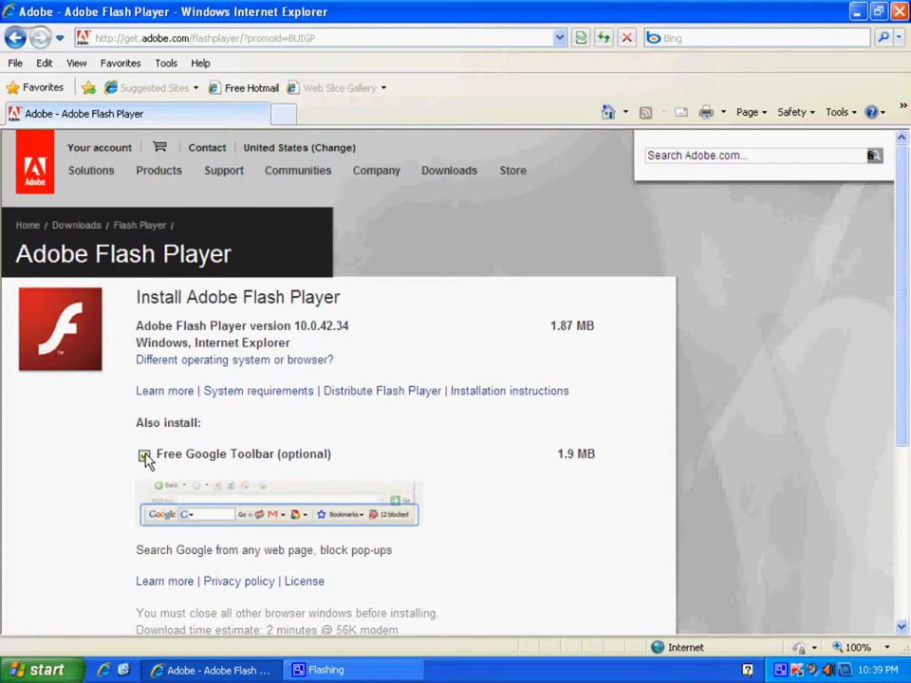
click(144, 456)
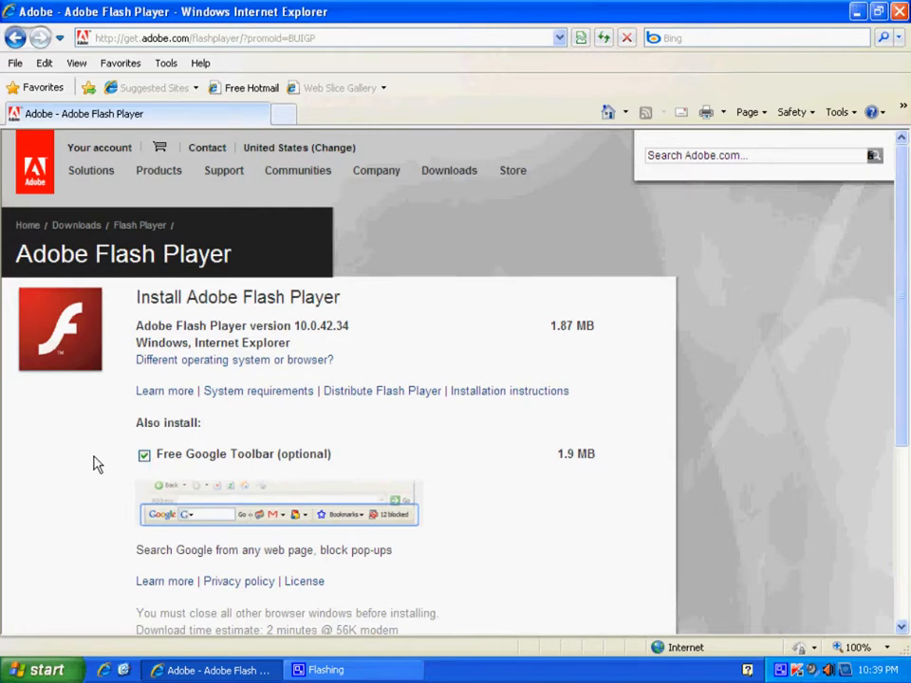
scroll(down, 3)
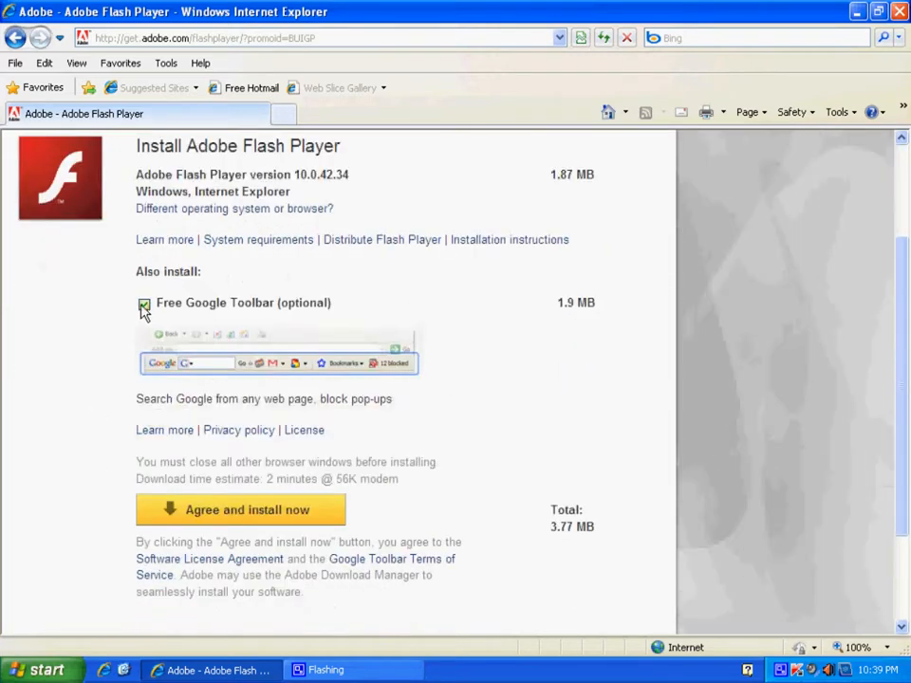
Untick the optional Free Google Toolbar so the download totals 1.87 MB.
click(144, 304)
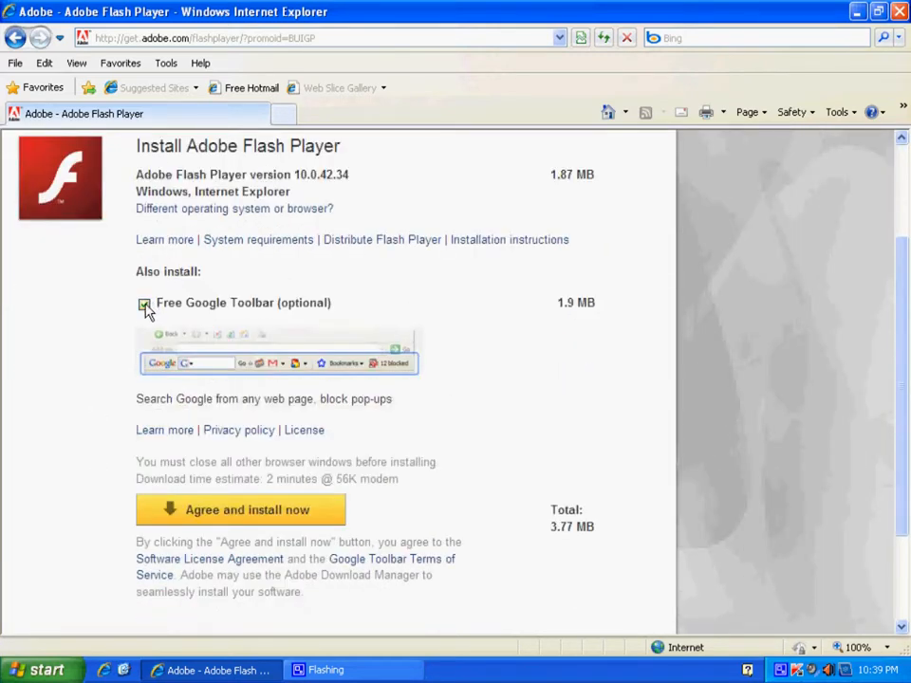
click(144, 303)
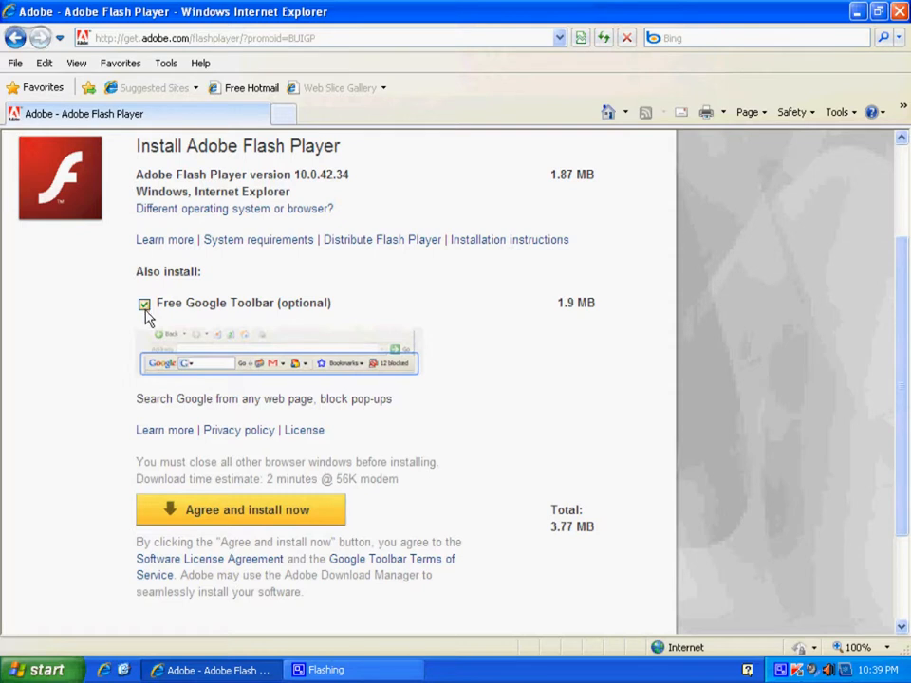
click(145, 303)
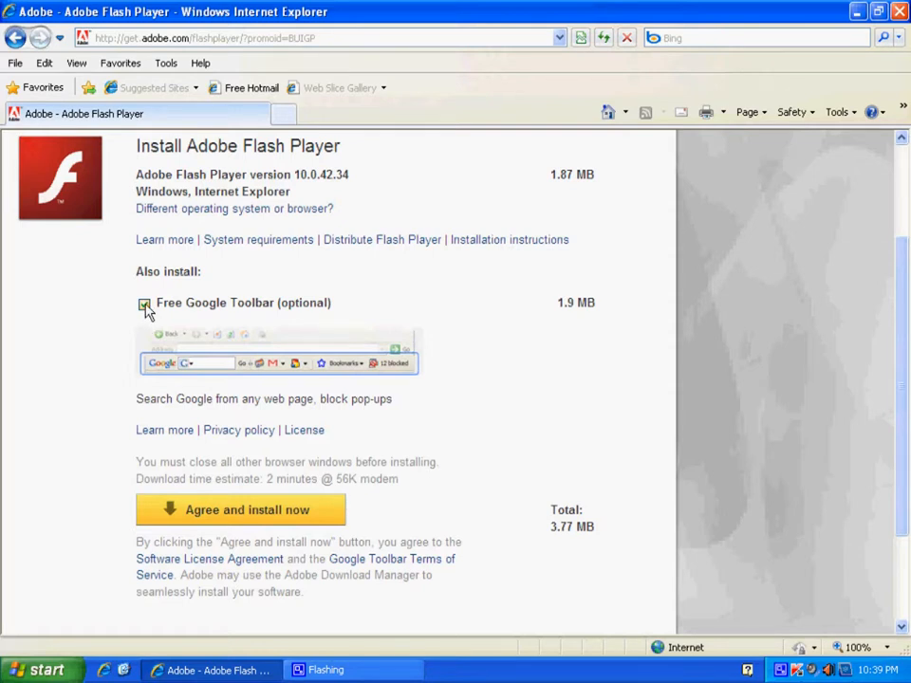
click(144, 303)
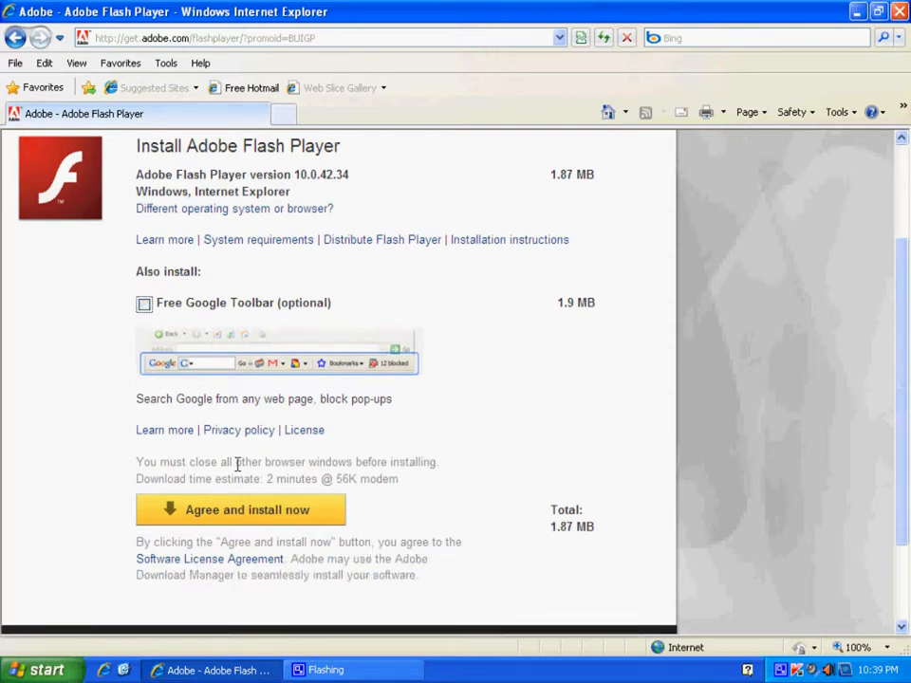
click(243, 509)
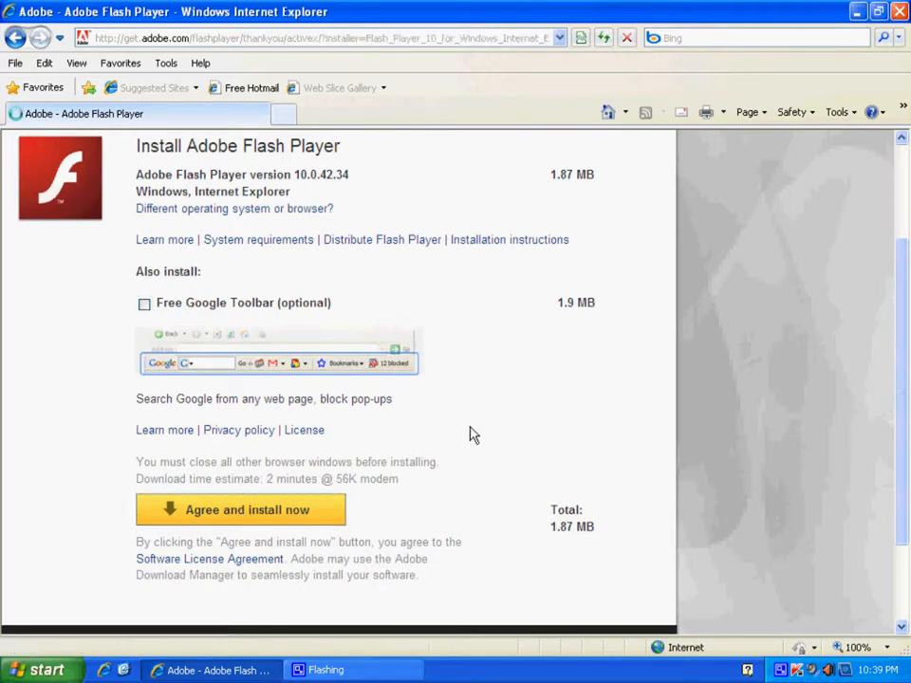
Agree to the terms and install now, landing on Adobe's ActiveX instructions page.
click(239, 508)
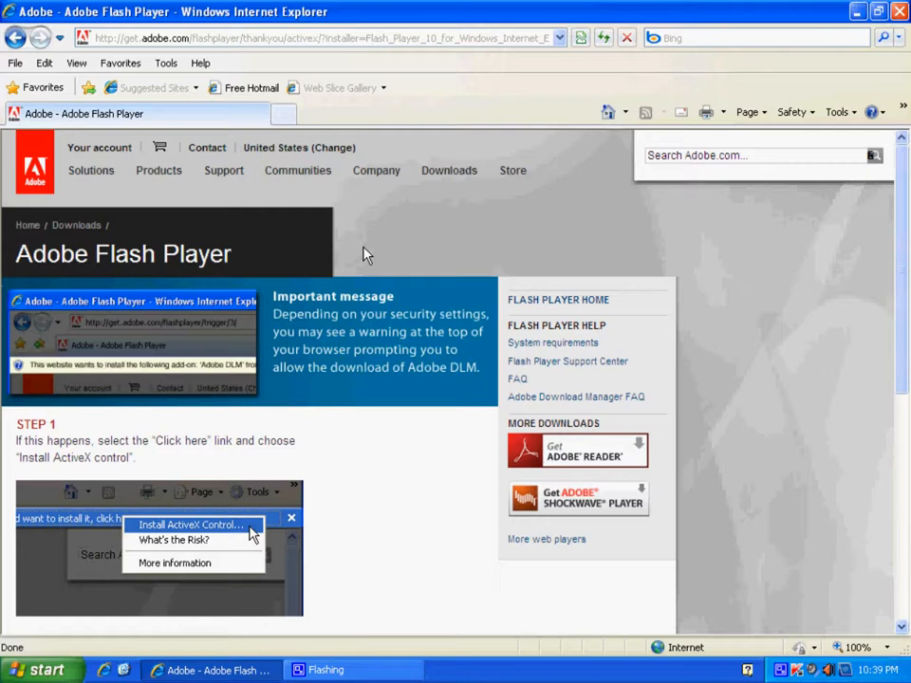
click(190, 524)
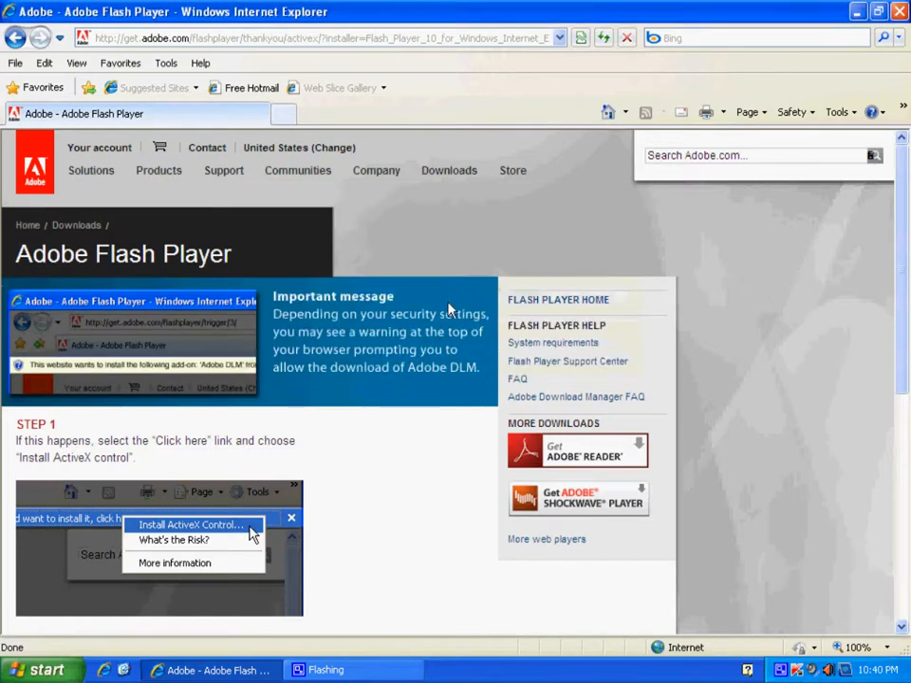
click(190, 524)
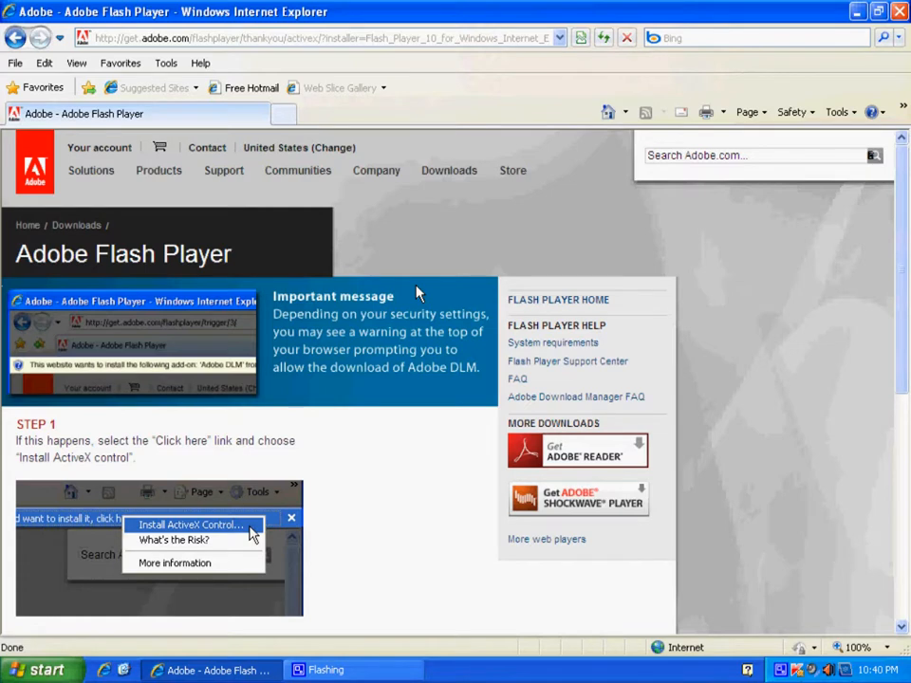
Start the Flash Player 10 download, confirming Yes to reload the previously downloaded application.
click(190, 524)
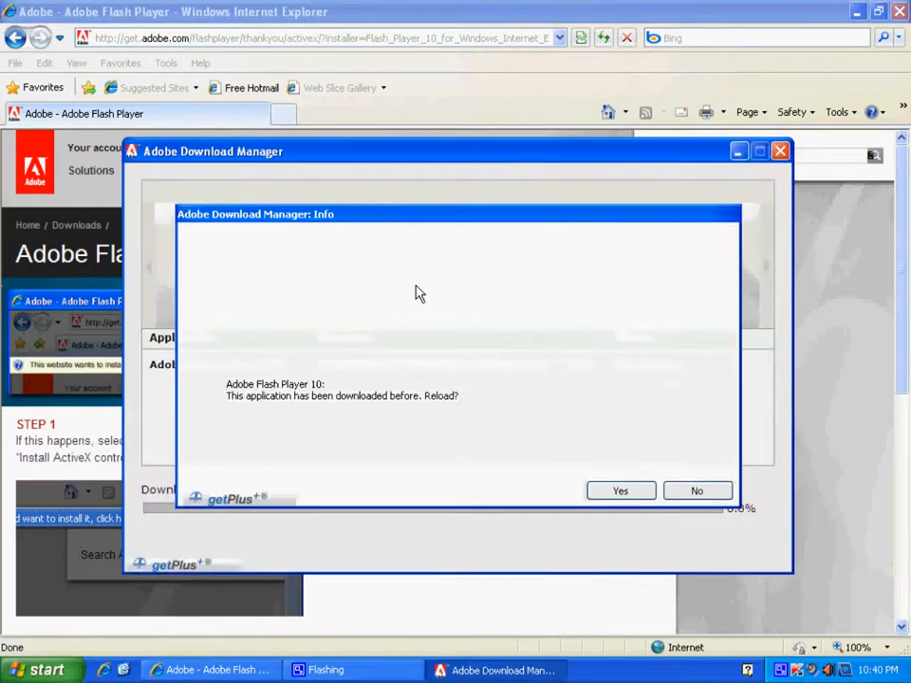
mouse_move(245, 421)
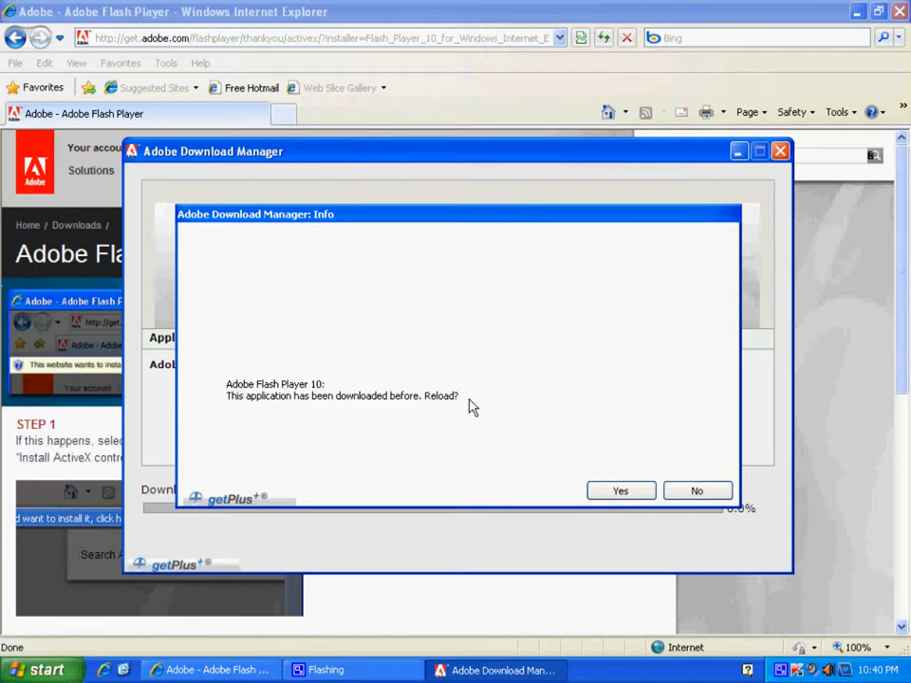
click(620, 490)
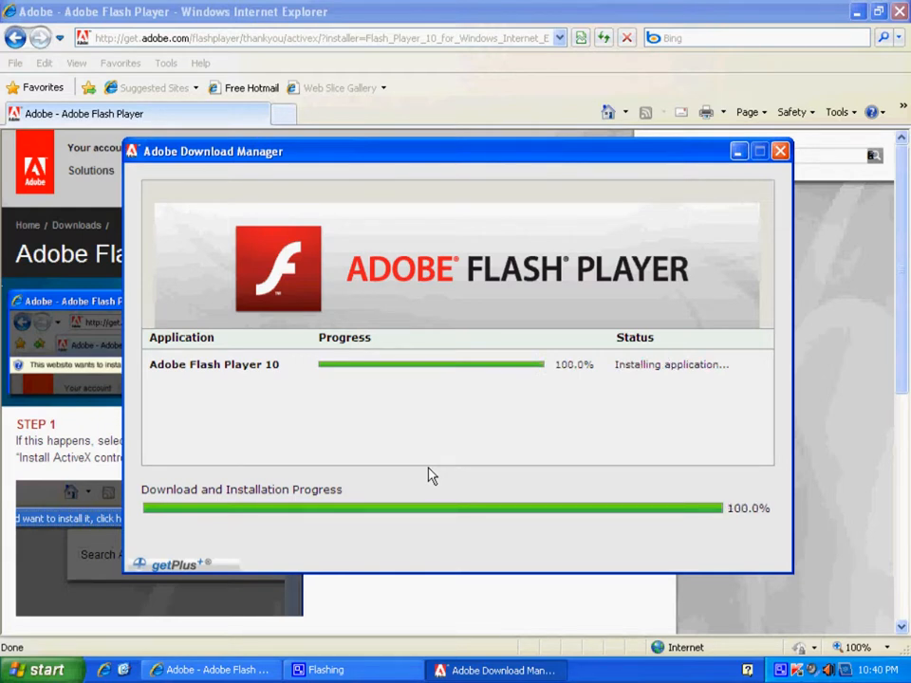
mouse_move(408, 408)
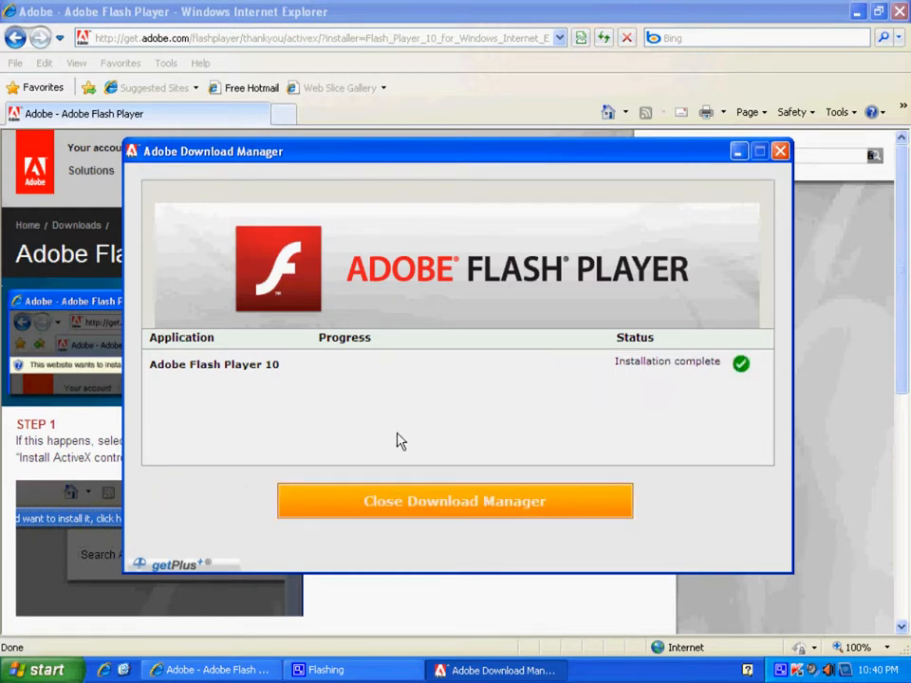
Close Adobe Download Manager and view the 'Successfully installed' page for Flash Player 10.0.42.34.
click(456, 501)
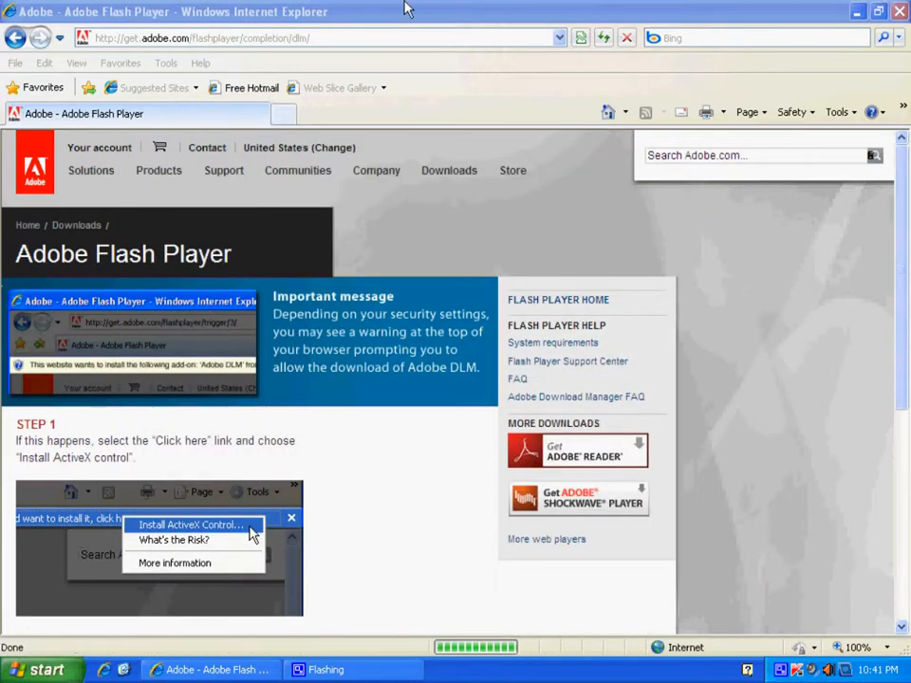
click(186, 524)
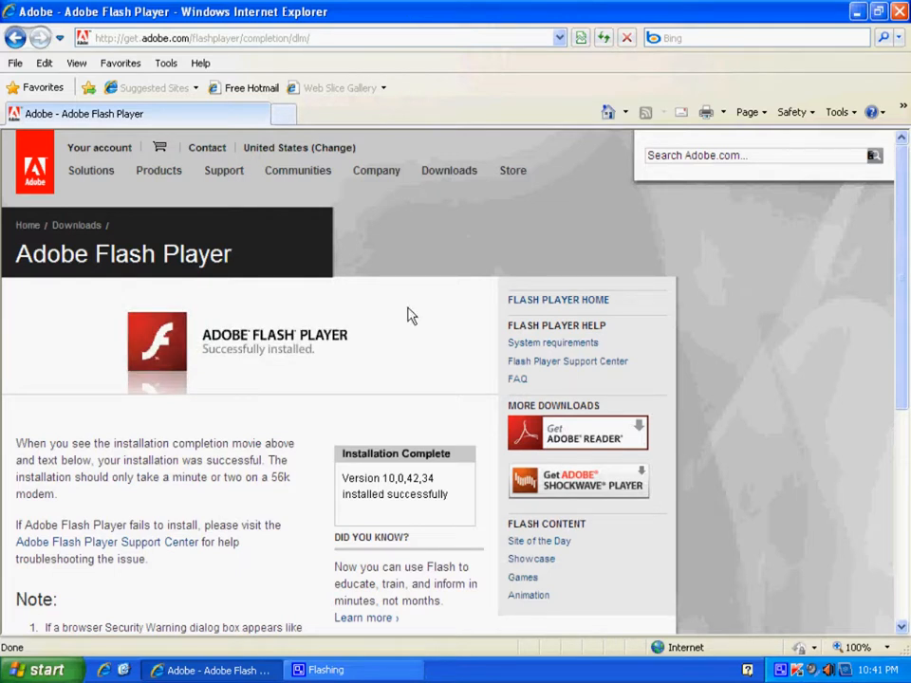
mouse_move(408, 356)
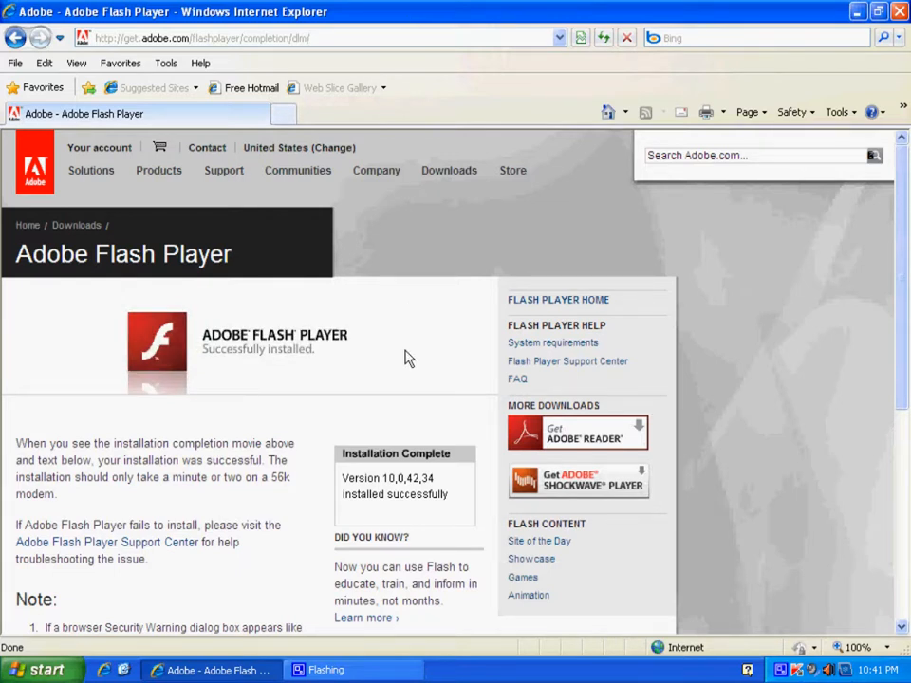